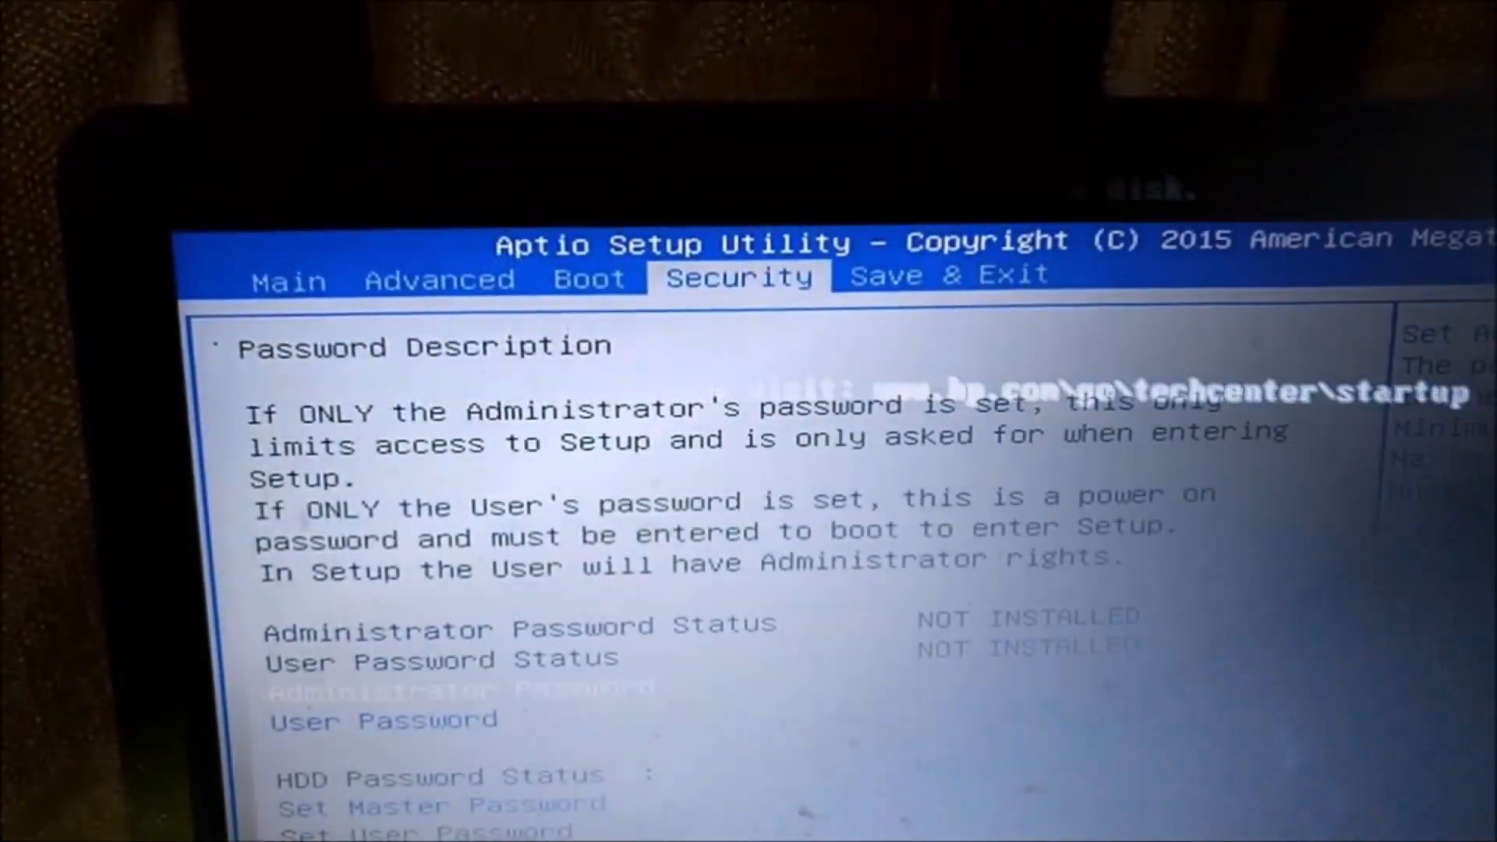
- Bring up the choices for Secure Boot Control under the Security tab's Secure Boot menu
scroll(down, 3)
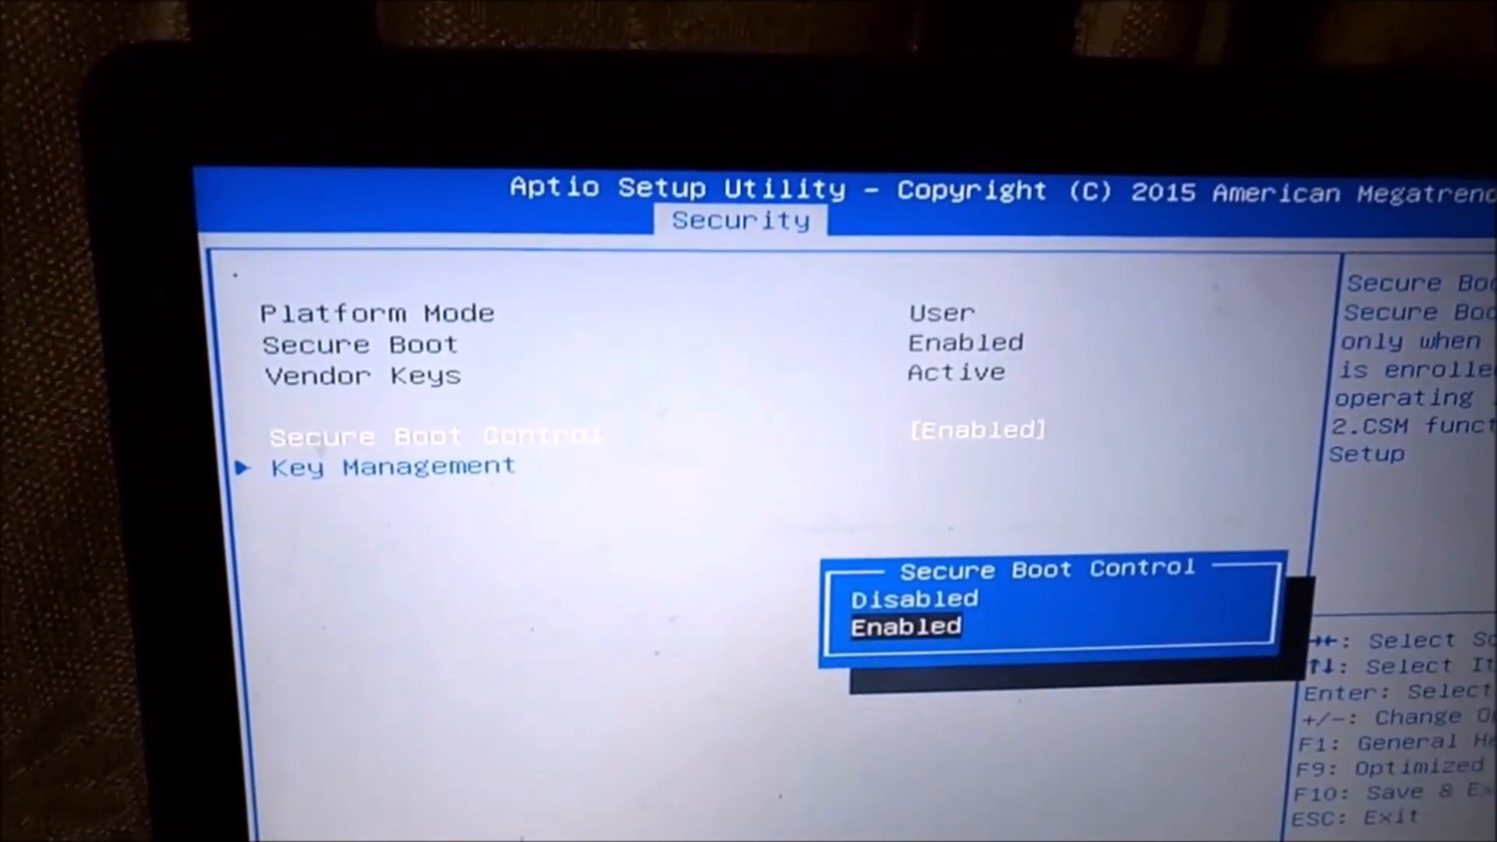
- Set Secure Boot Control to Disabled and return to the Security page
key(Up)
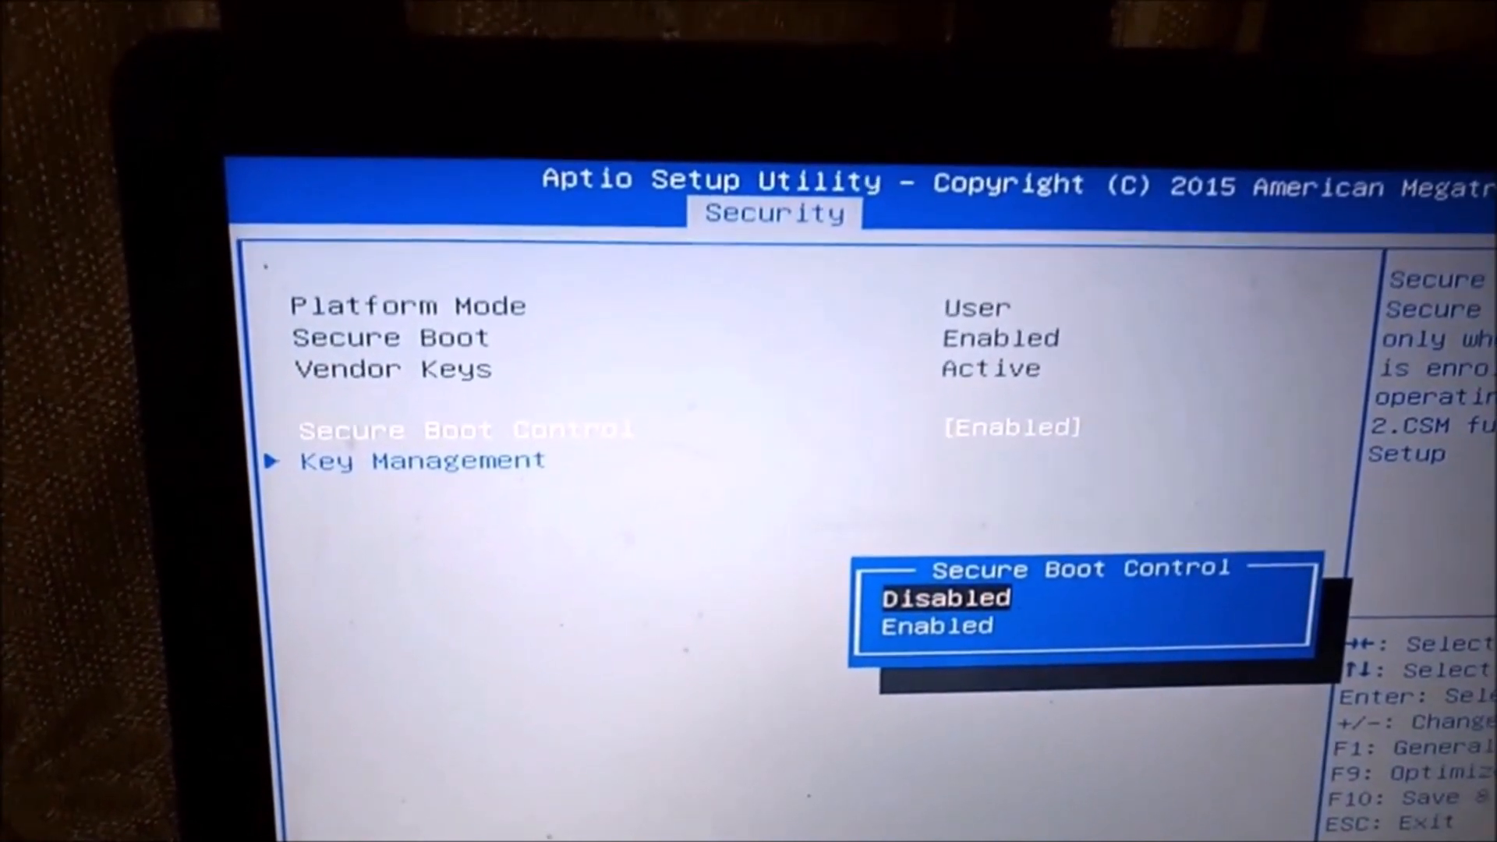
key(Enter)
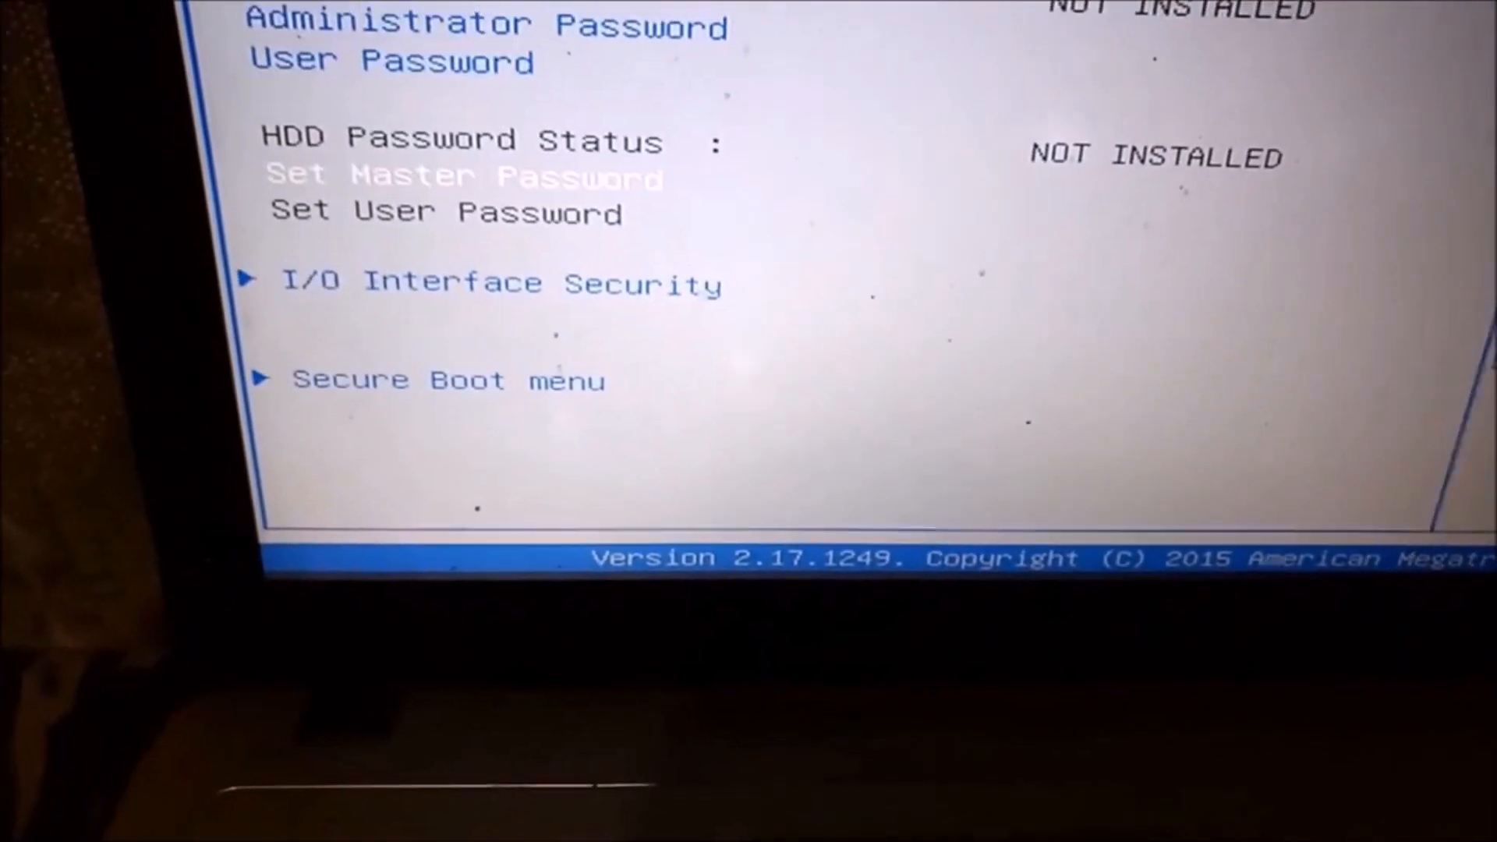
- Revisit the Secure Boot settings, then move on to the Boot configuration page
key(down)
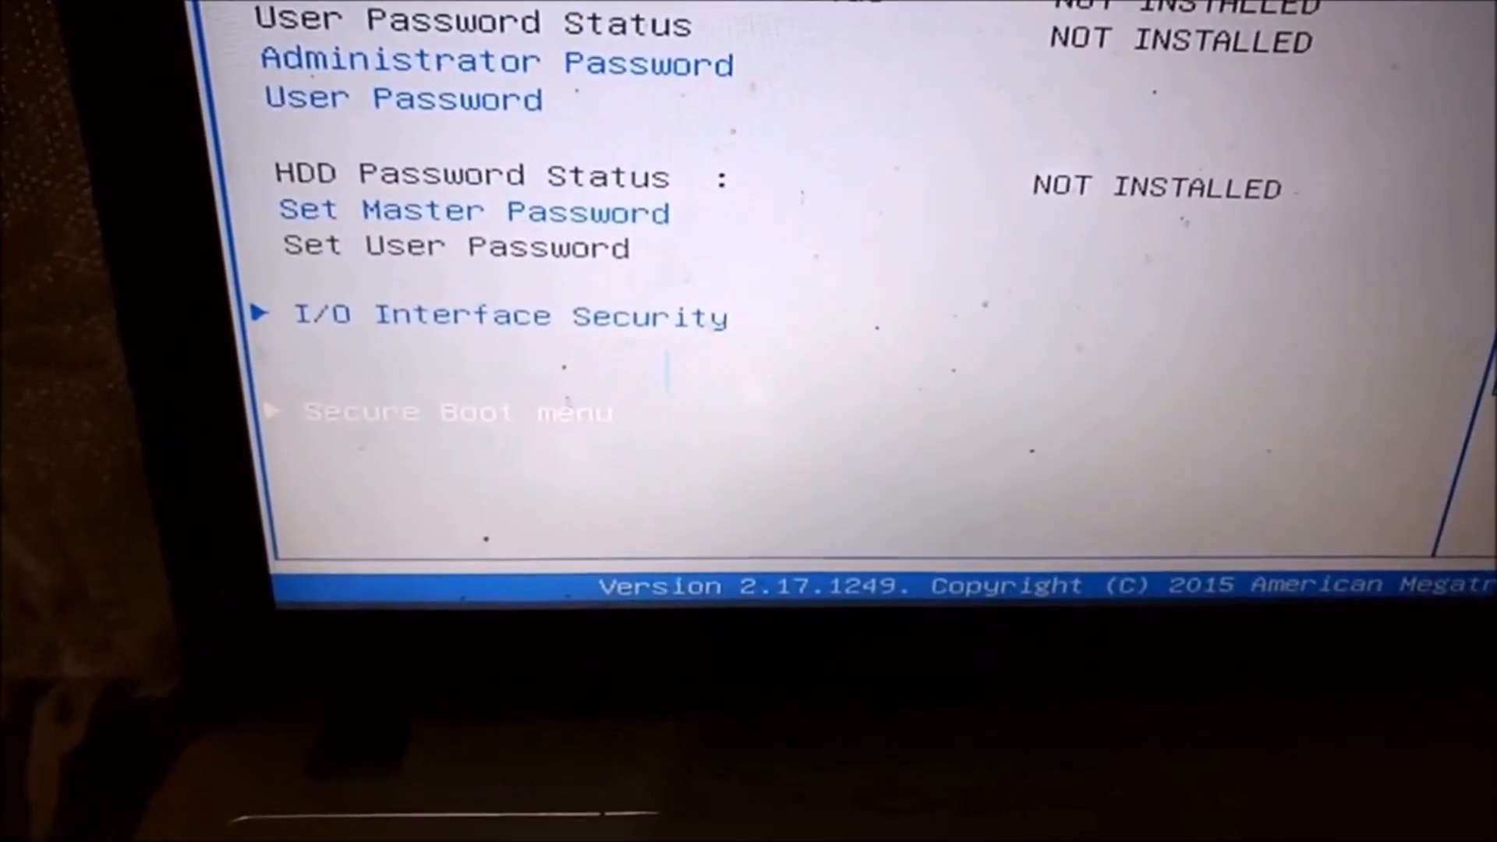
key(Enter)
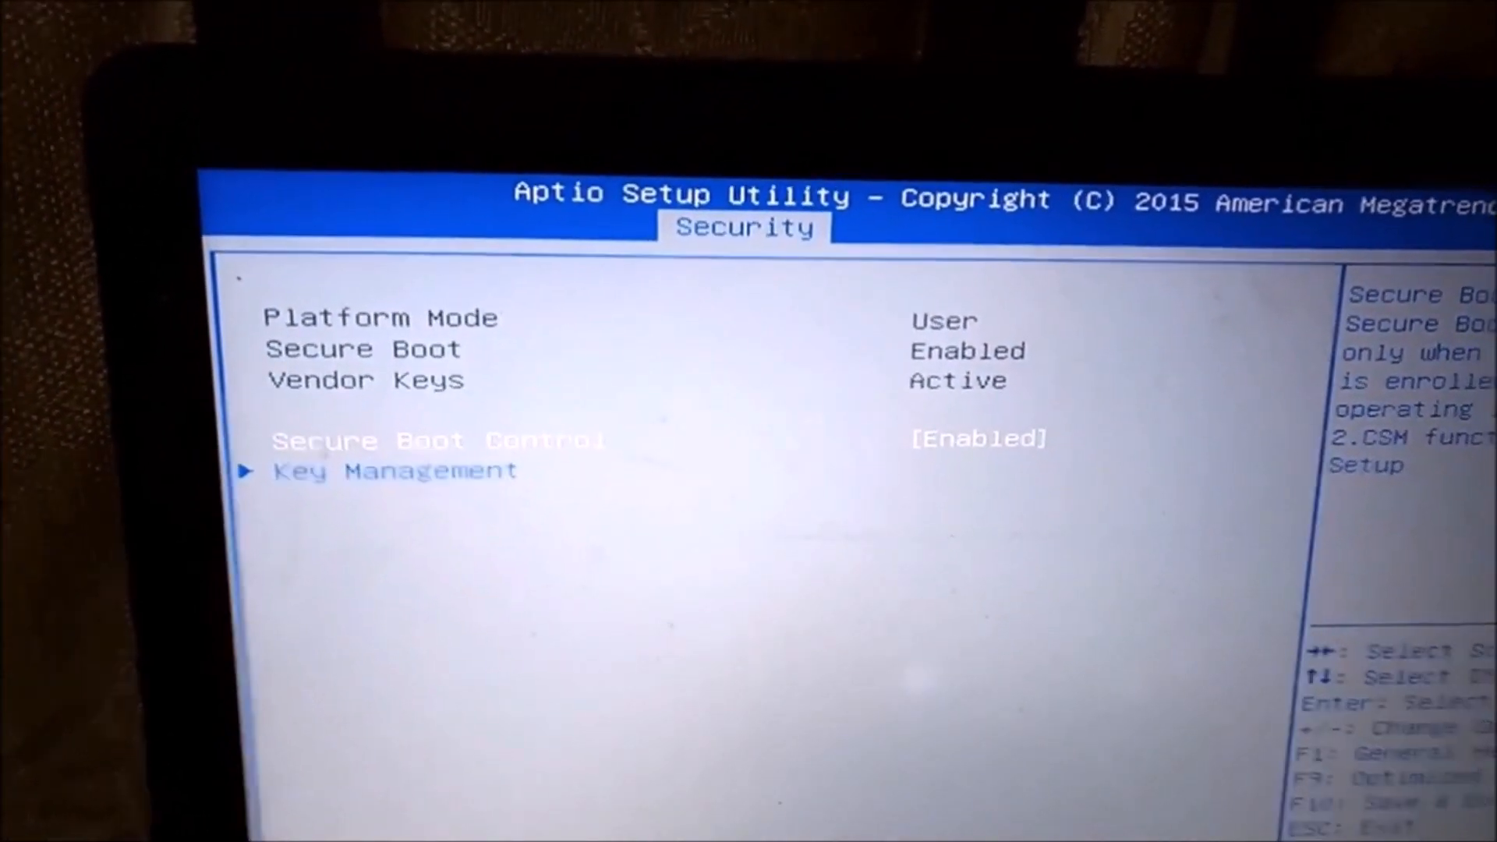
key(Return)
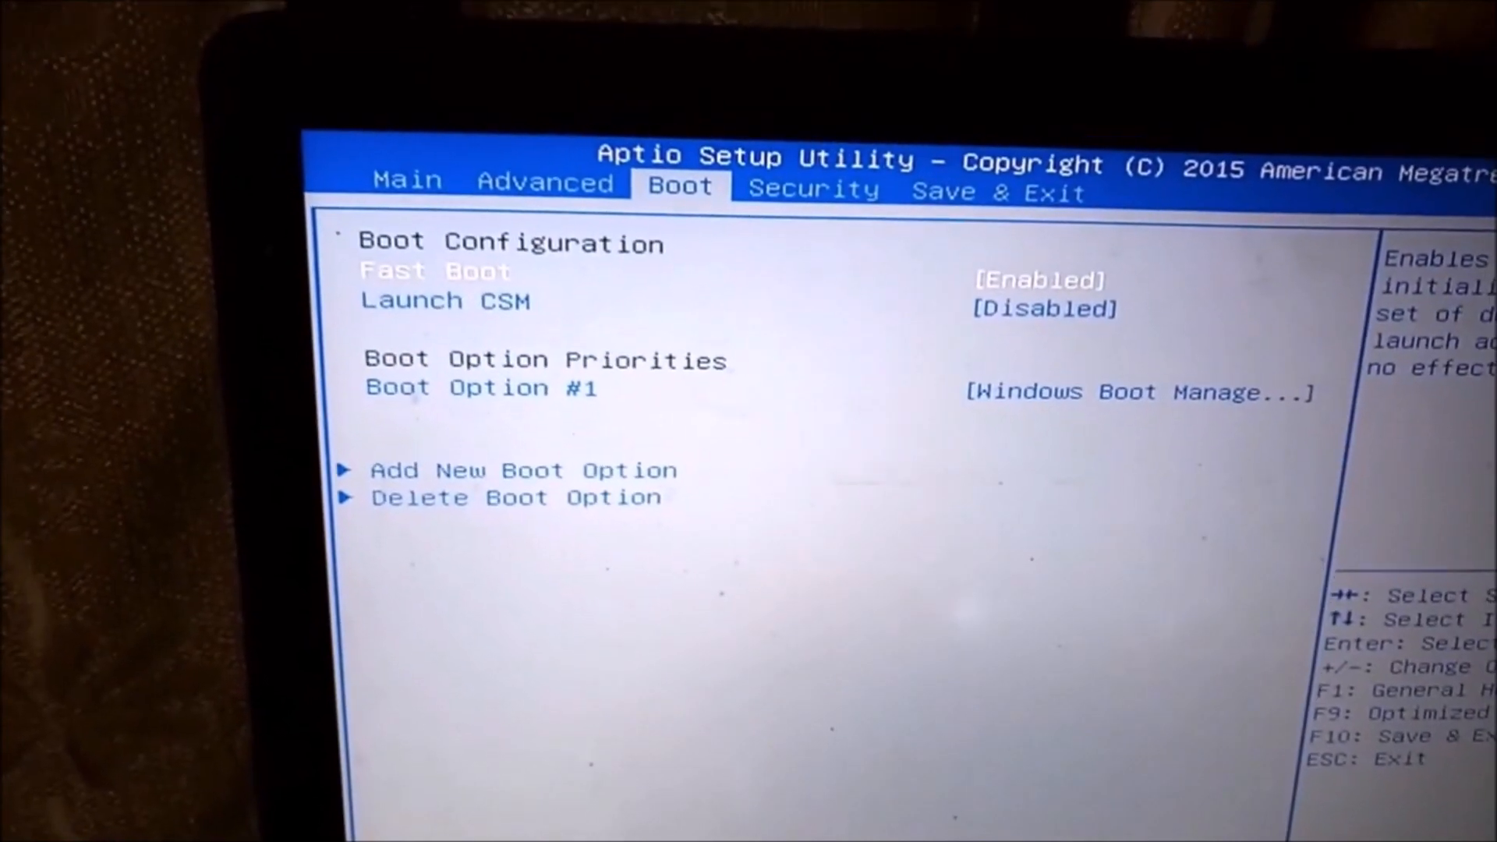
- Set Launch CSM to Enabled and move to the Save & Exit page
key(down)
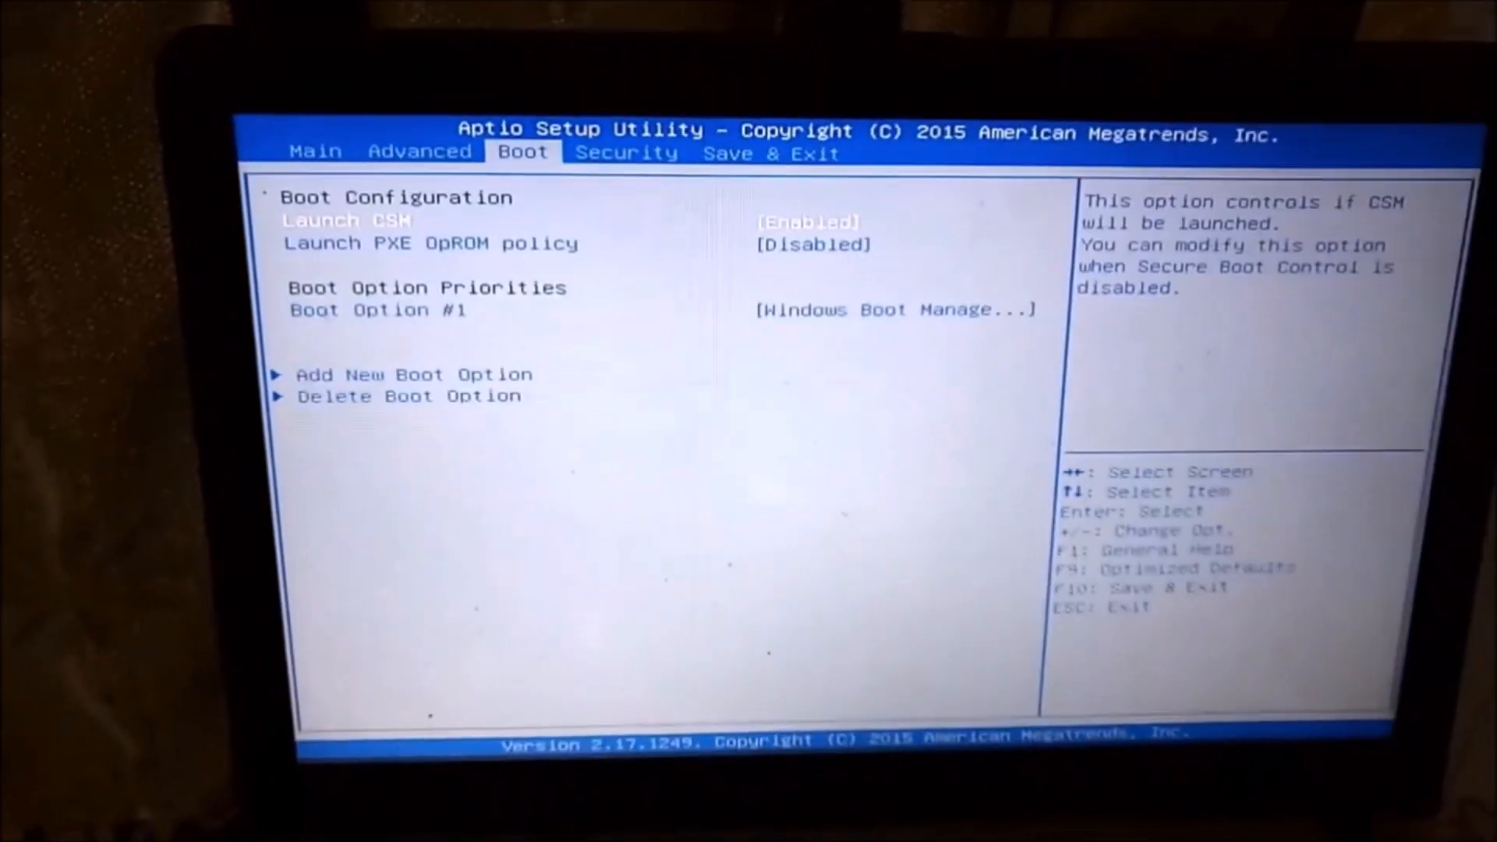
key(right)
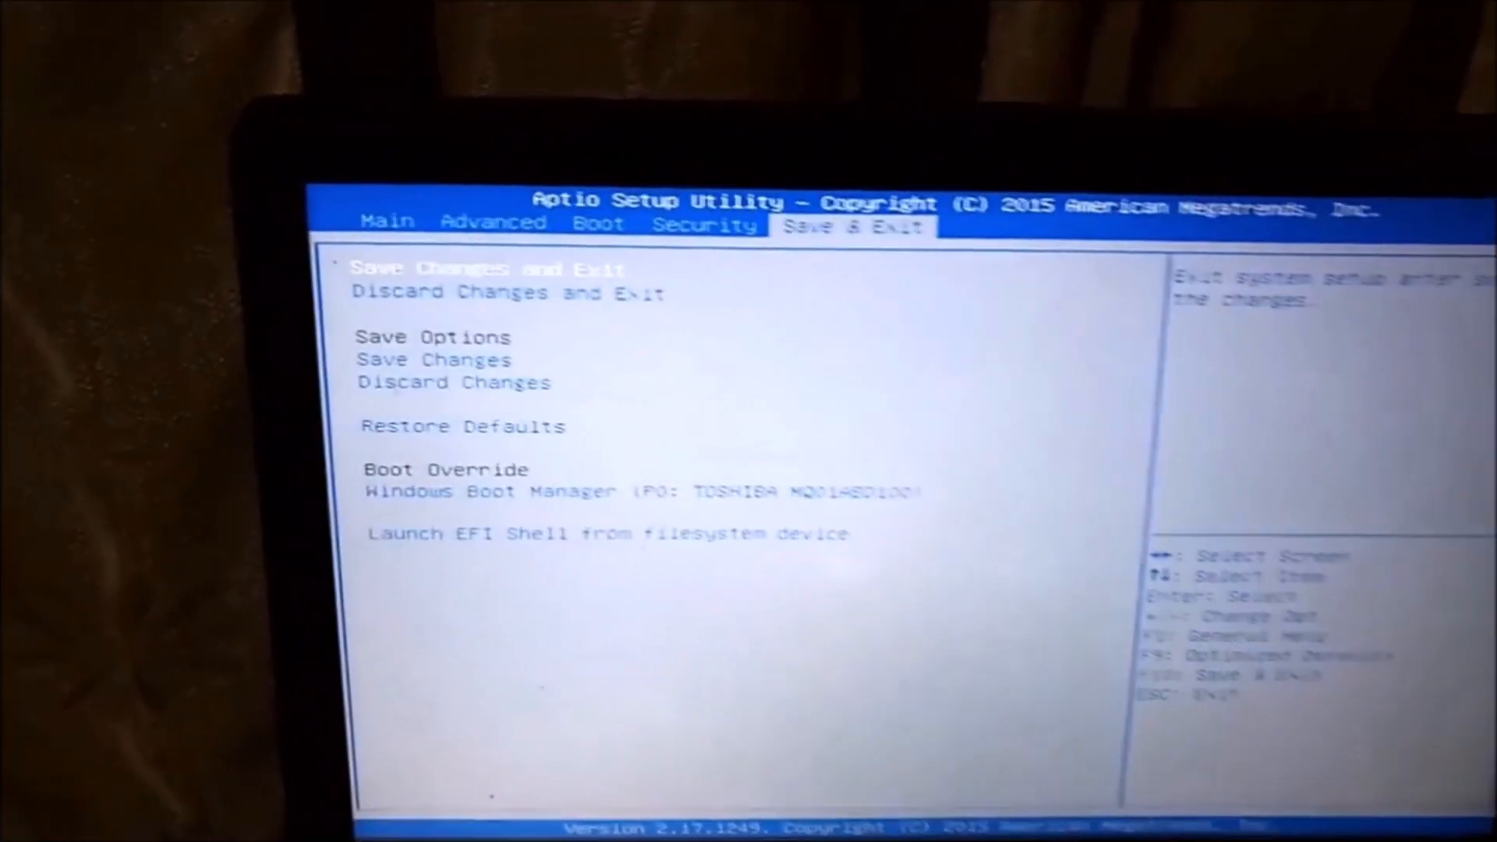